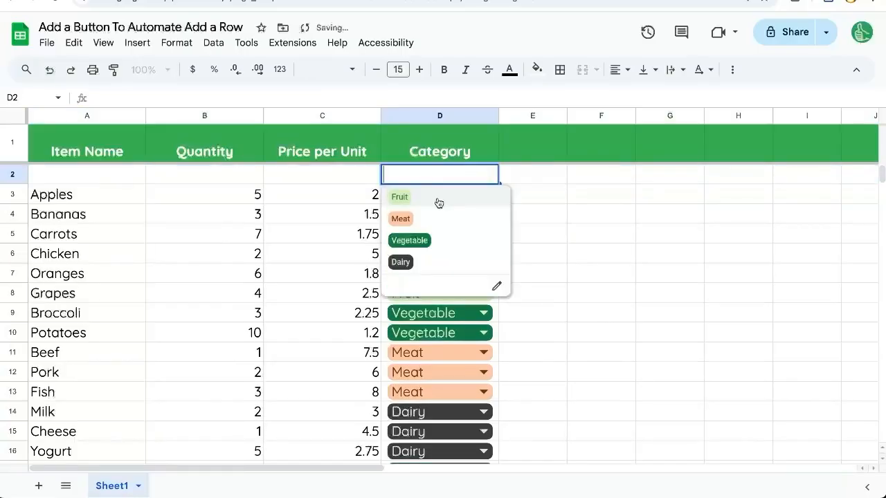
Step: Choose Fruit in the D2 Category dropdown for the empty row 2
click(399, 197)
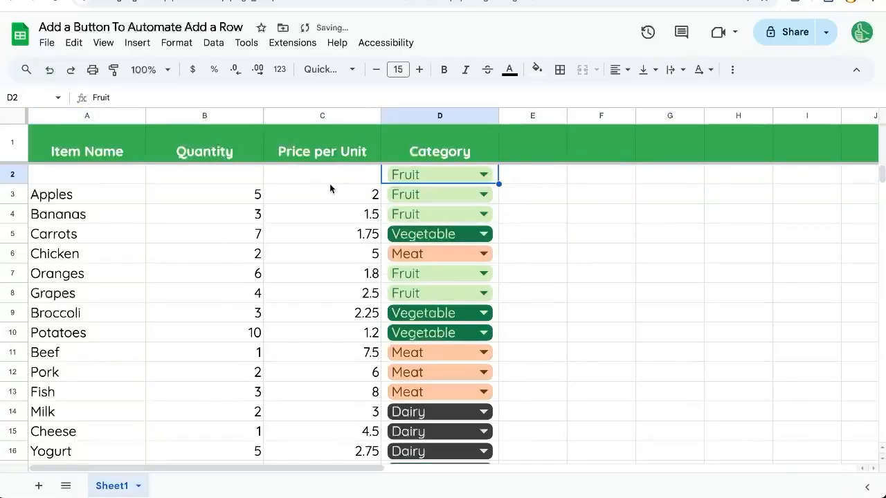
click(322, 174)
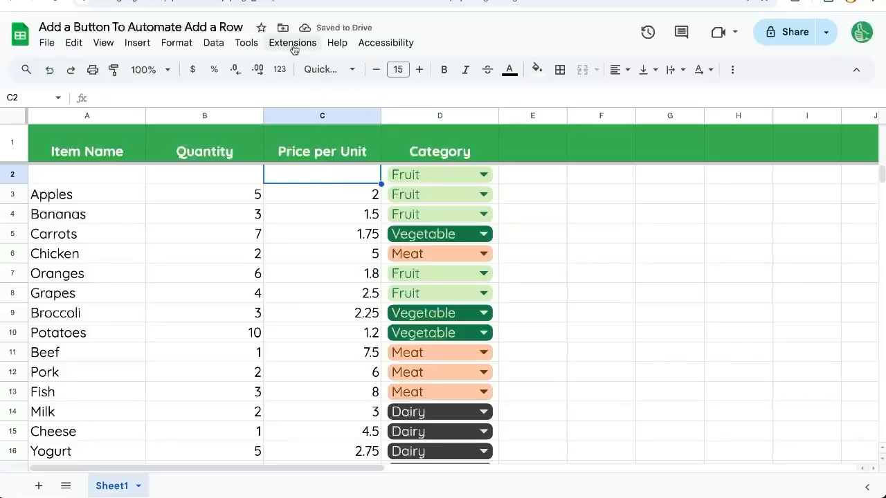
Step: Open Apps Script and write SpreadsheetApp.getActiveSheet().insertRowBefore(2) in addFruit
click(292, 43)
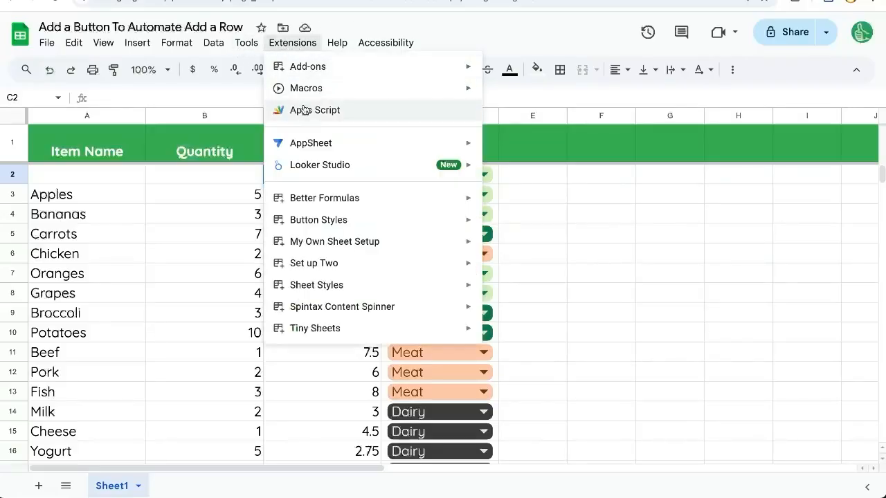
click(314, 110)
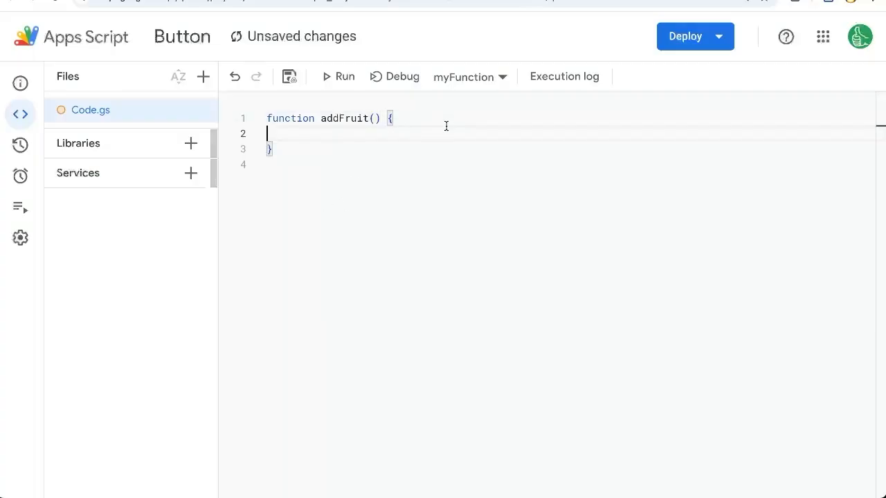
text(SpreadsheetApp.getActiveSheet()
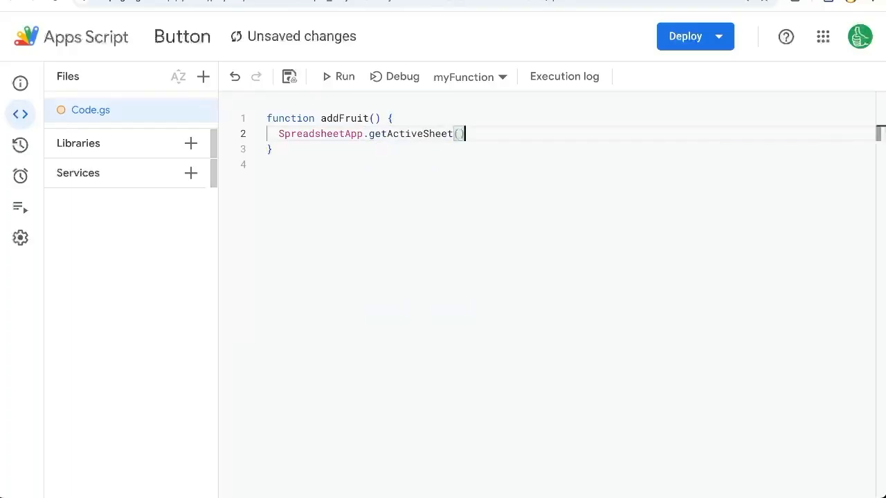
text(.insertRow)
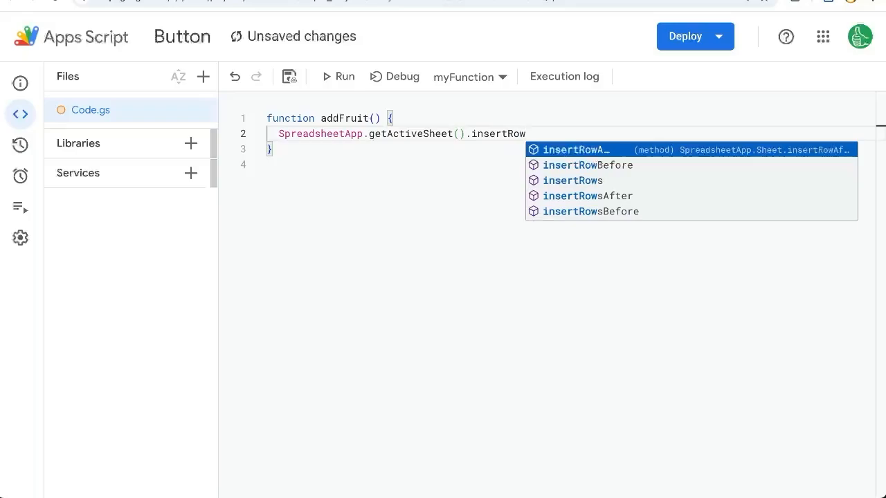
click(587, 165)
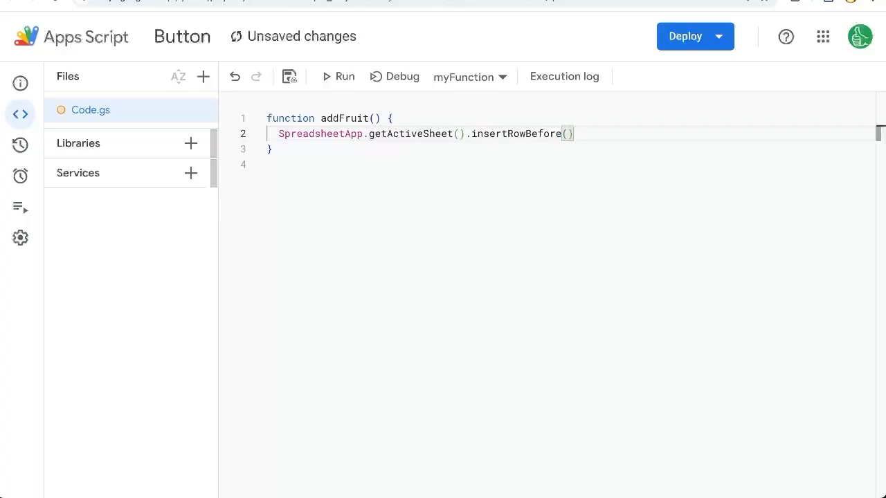
text(2)
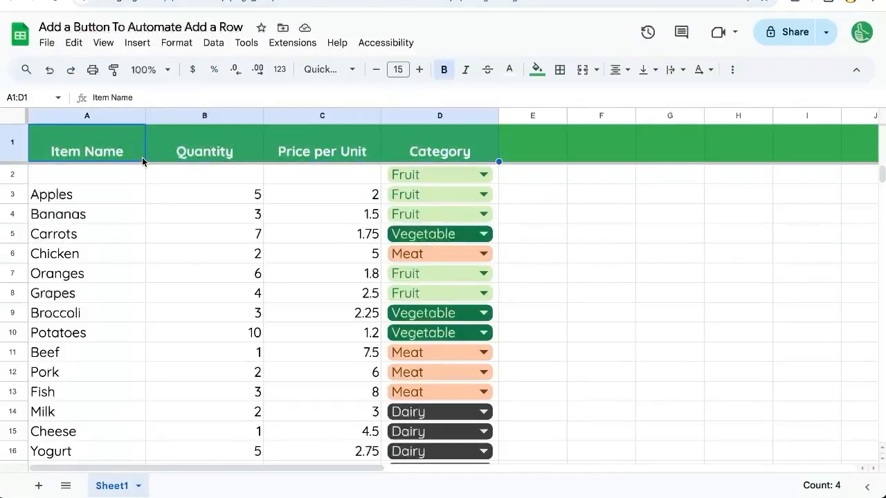
mouse_move(119, 145)
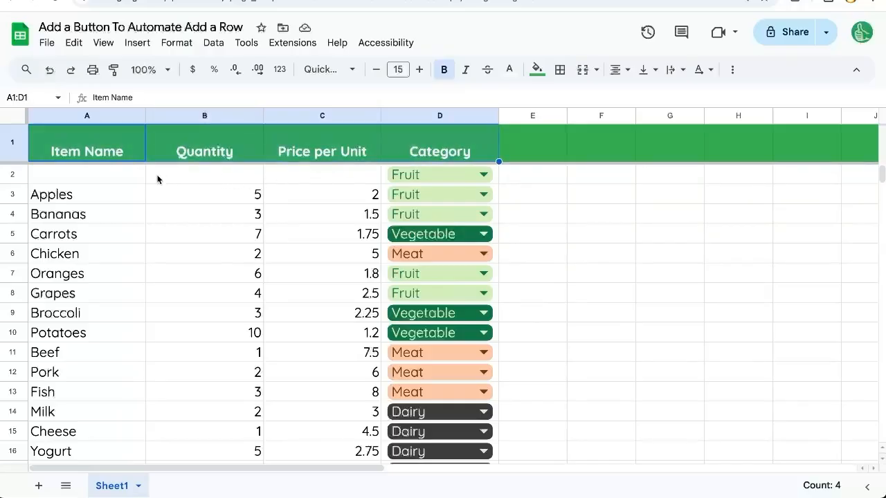
click(86, 174)
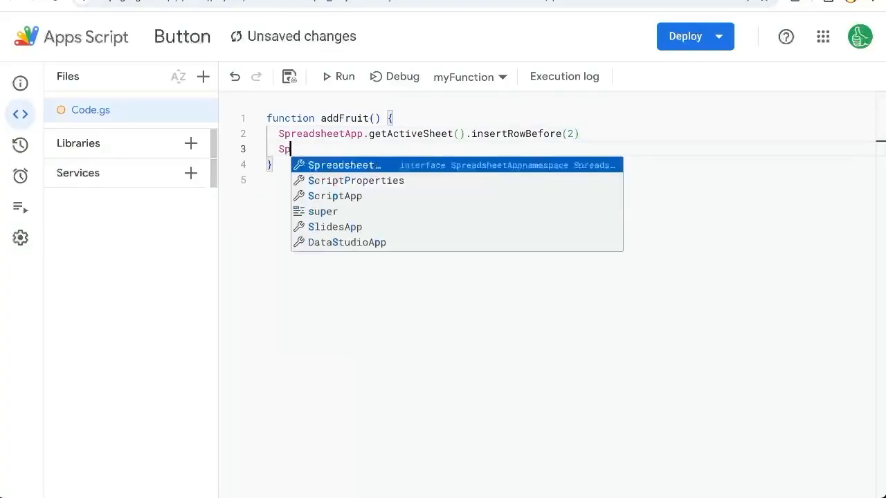
Step: Add a line to addFruit: getActiveSheet().getRange(2,4,1,1).setValue("Fruit")
text(readsheetApp.getAC)
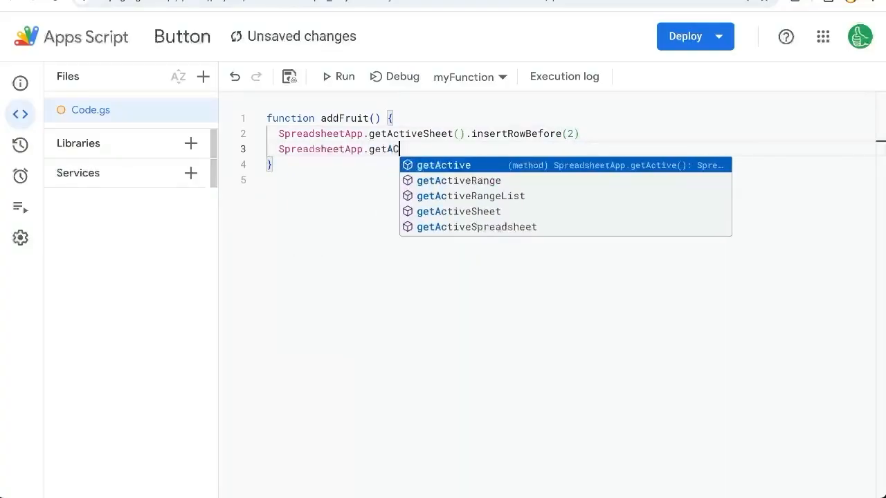
text(ctiveSheet().getRa)
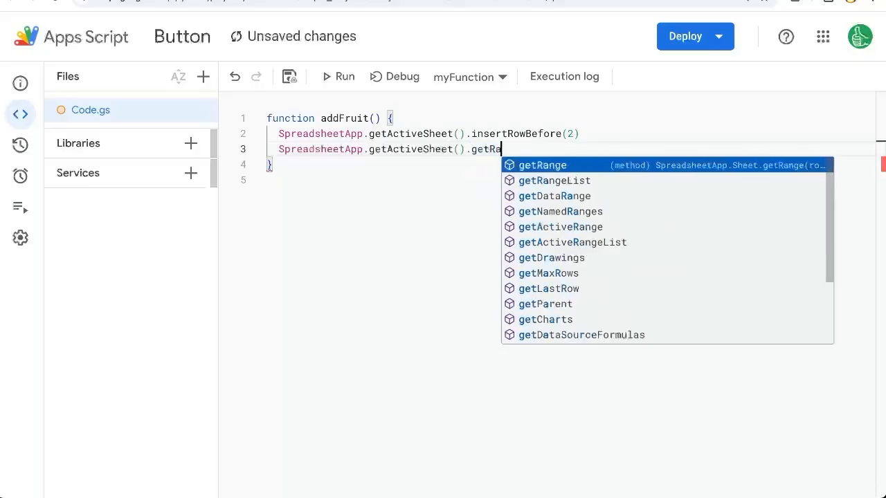
click(543, 165)
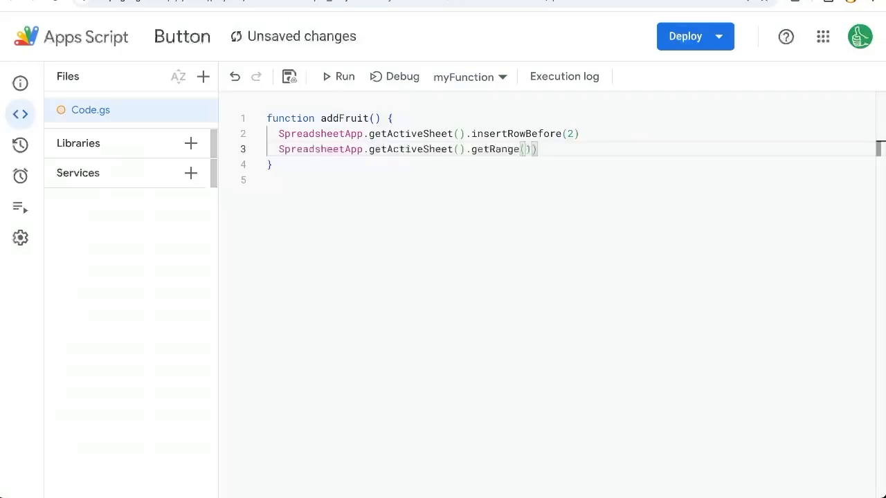
text(2,4)
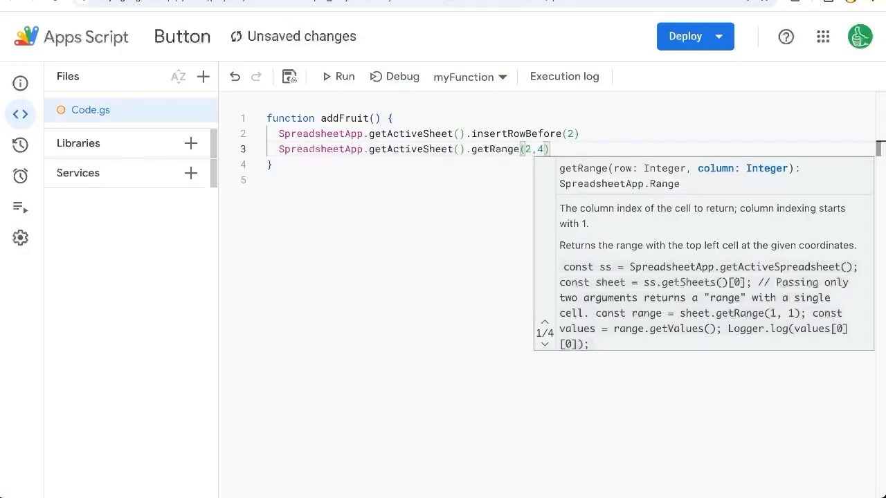
text(,1,1).setValue(""))
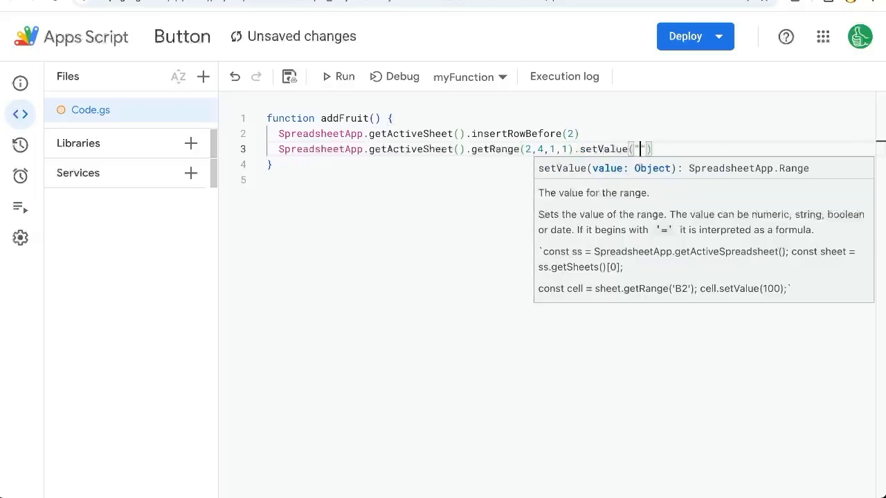
text(Fruit)
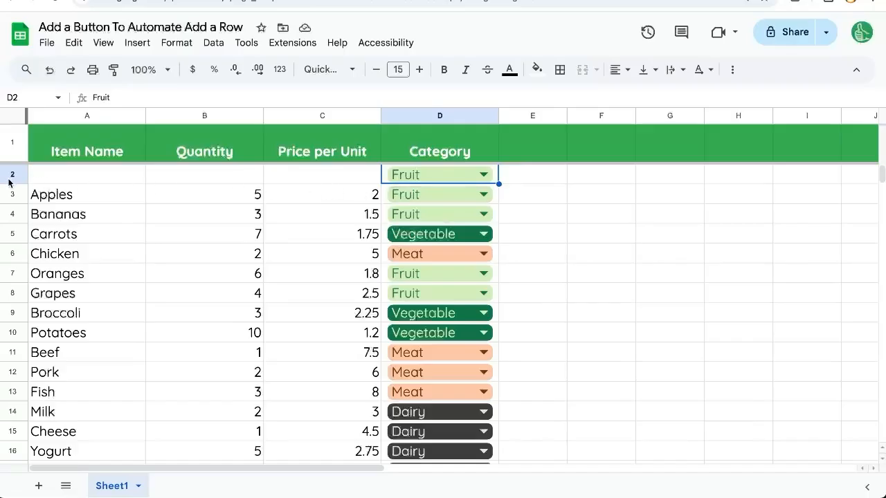
Step: Insert one blank row above row 2 from the row header menu
right_click(12, 174)
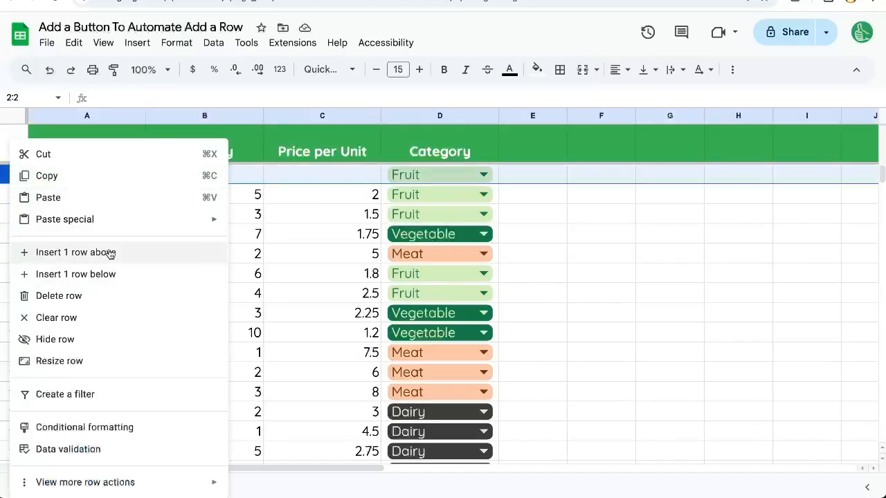
click(75, 252)
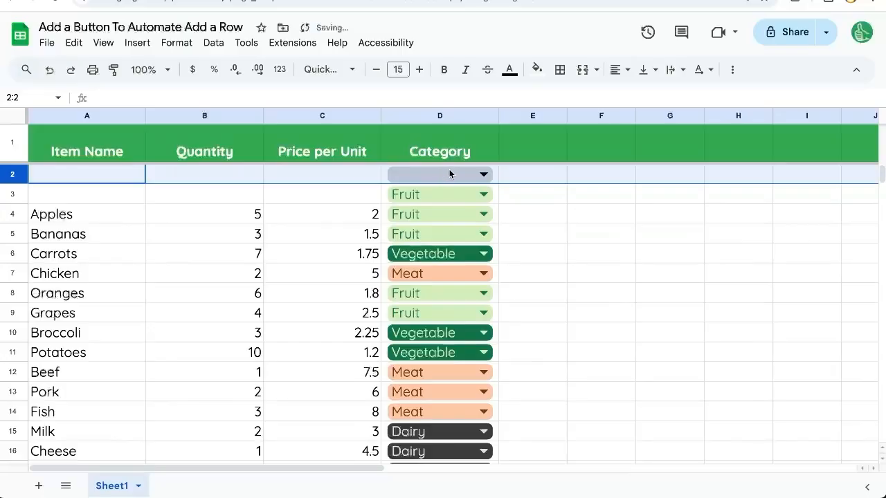
click(440, 174)
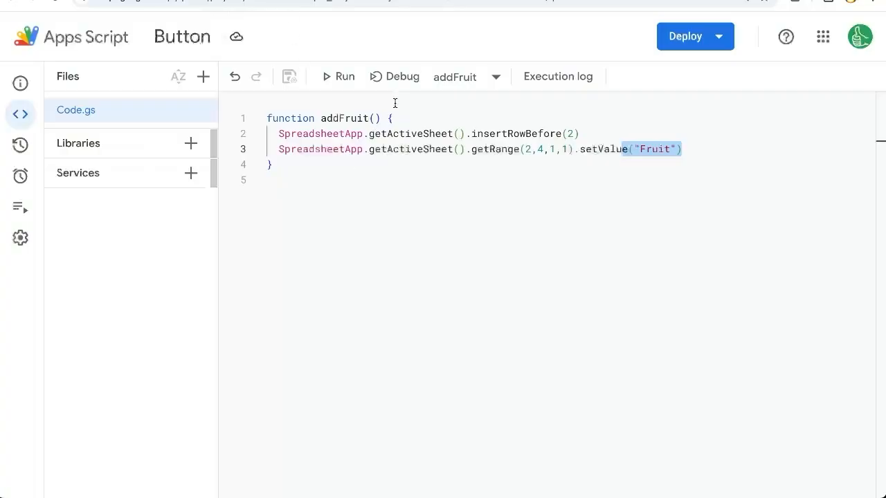
mouse_move(344, 76)
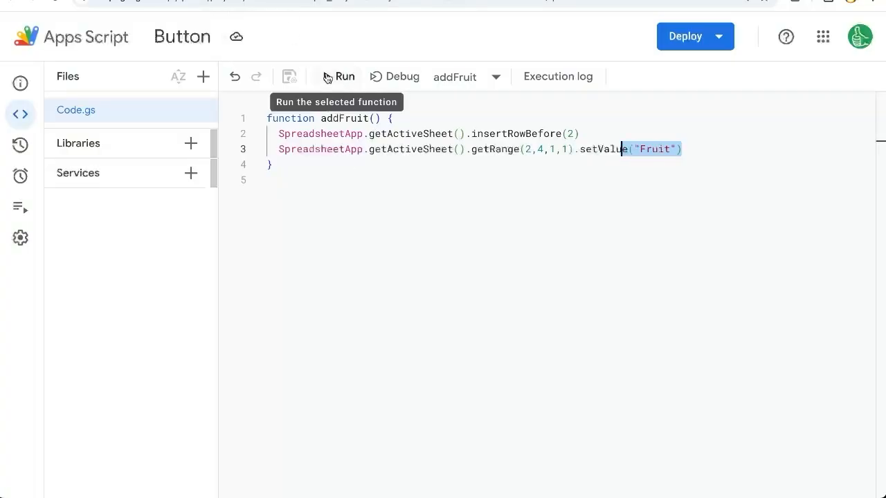
Step: Run addFruit from the Apps Script toolbar
click(338, 76)
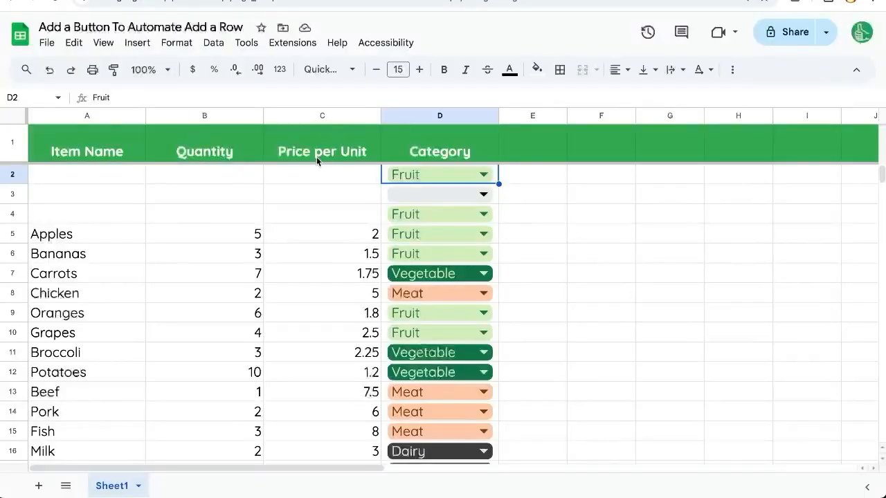
Step: Delete test rows 2–4 so Apples is back in row 2, then open the Insert menu
click(322, 174)
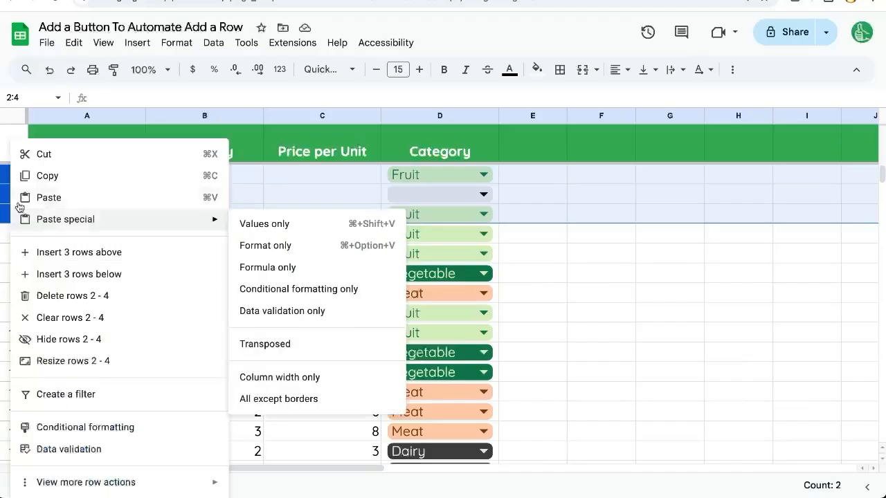
click(137, 42)
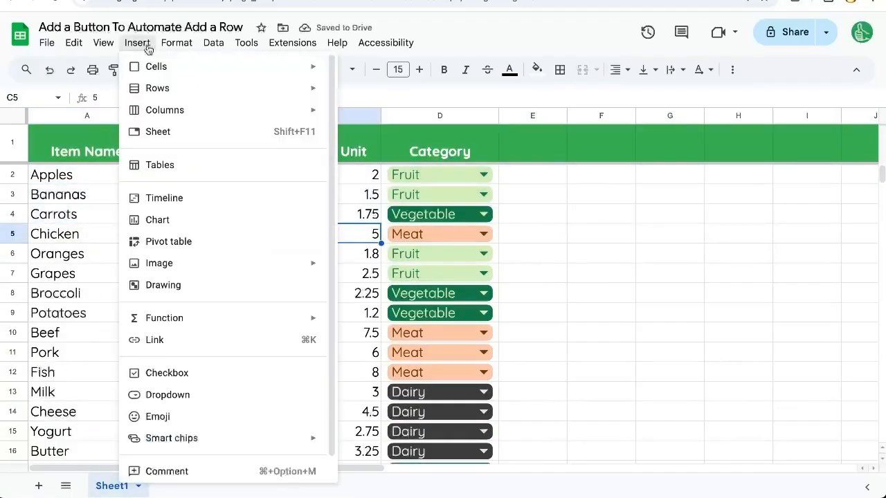
Step: Draw a FRUIT button, save it onto the sheet, and drag it to column E
click(163, 285)
text(ADD)
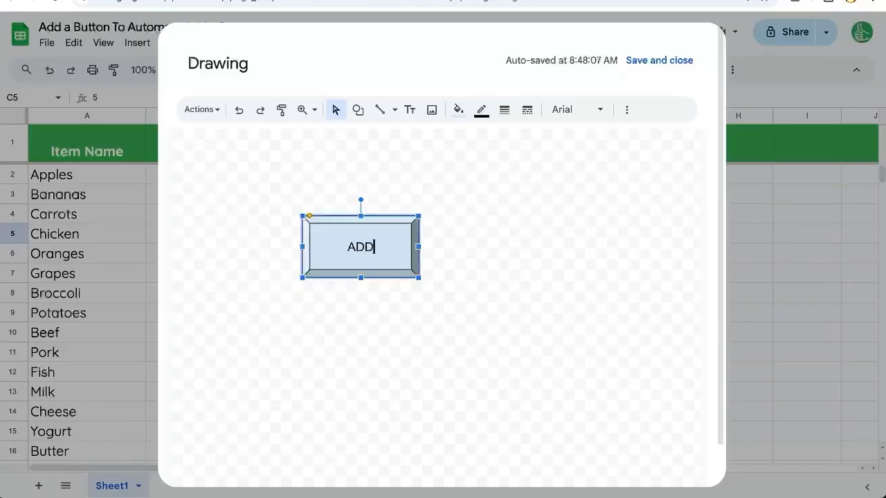
text(FRUIT)
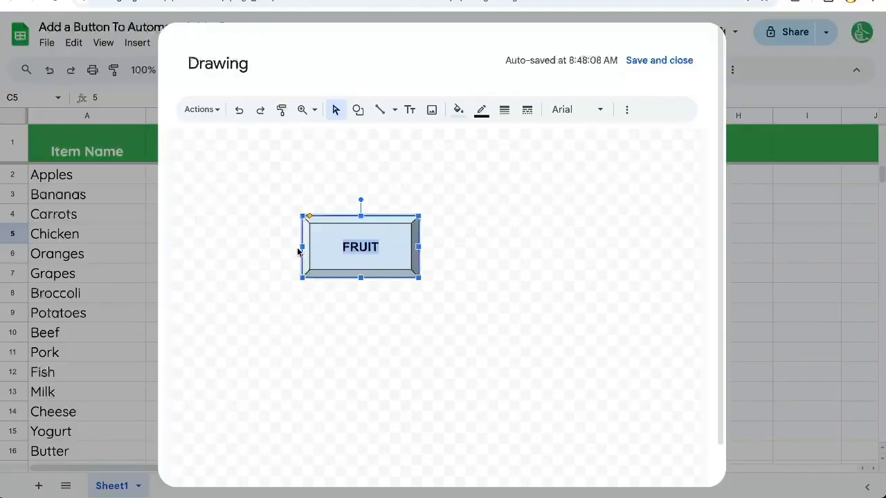
click(458, 110)
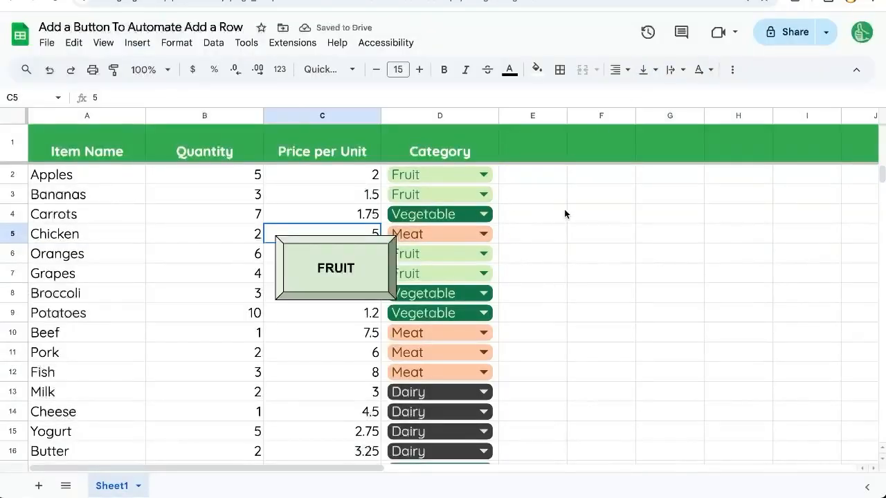
drag(336, 268, 594, 204)
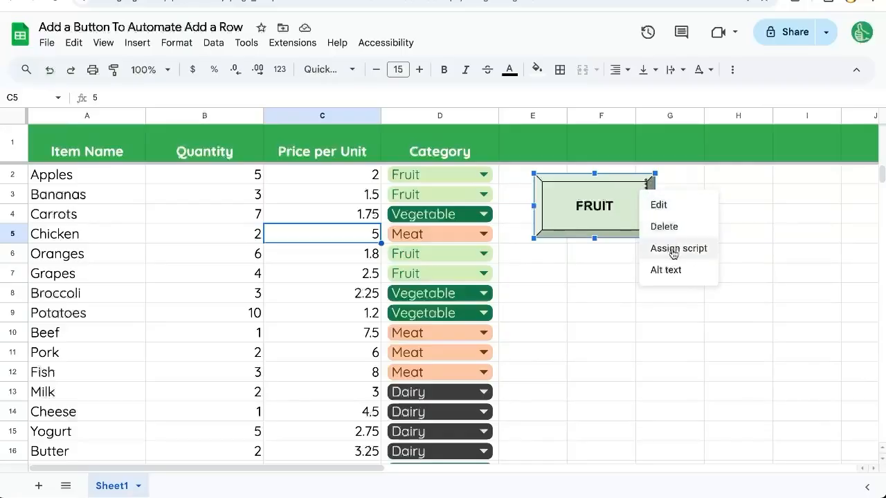
Step: Assign the addFruit script to the FRUIT button, then open the Insert menu
click(679, 248)
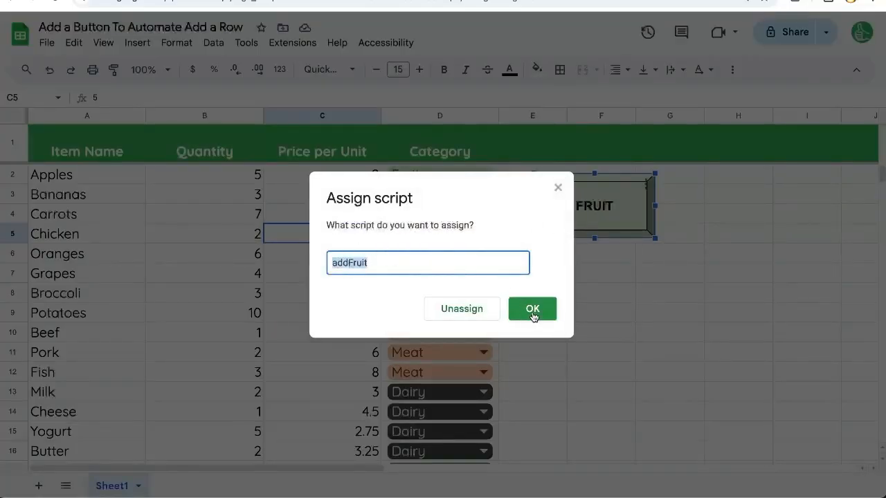
click(532, 308)
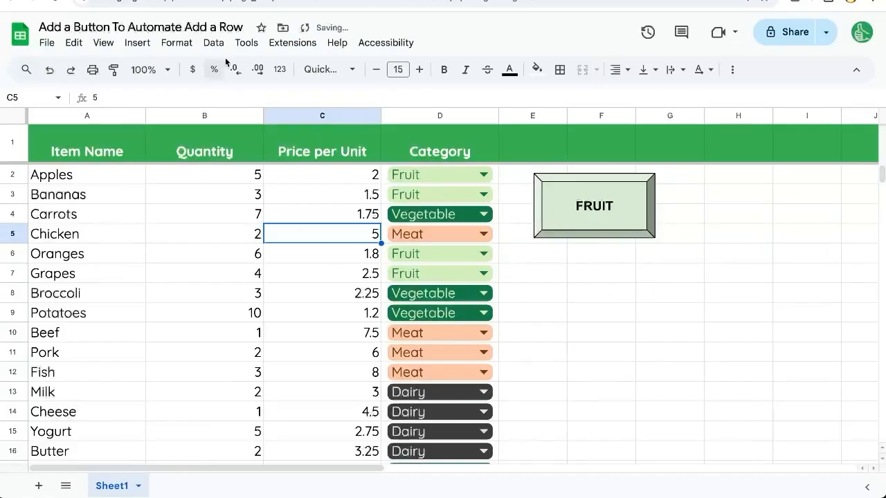
click(137, 43)
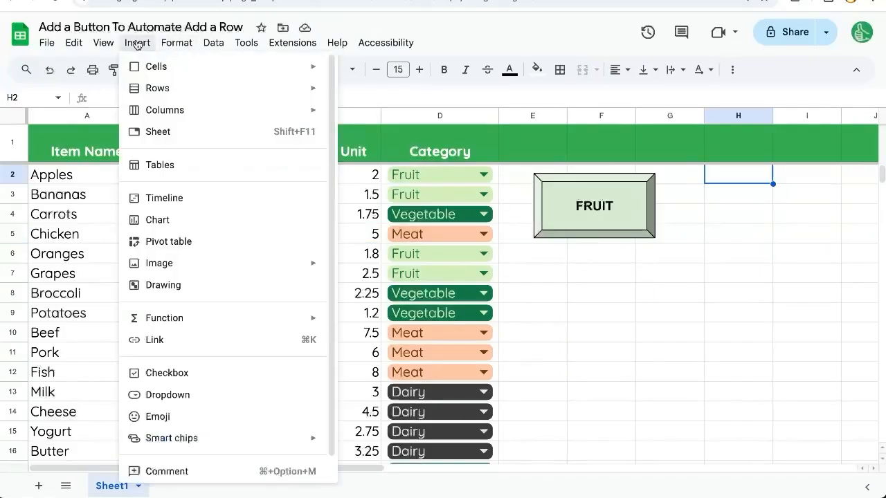
Step: Draw a smaller dark green Vegetable button with white bold text and save it
click(164, 285)
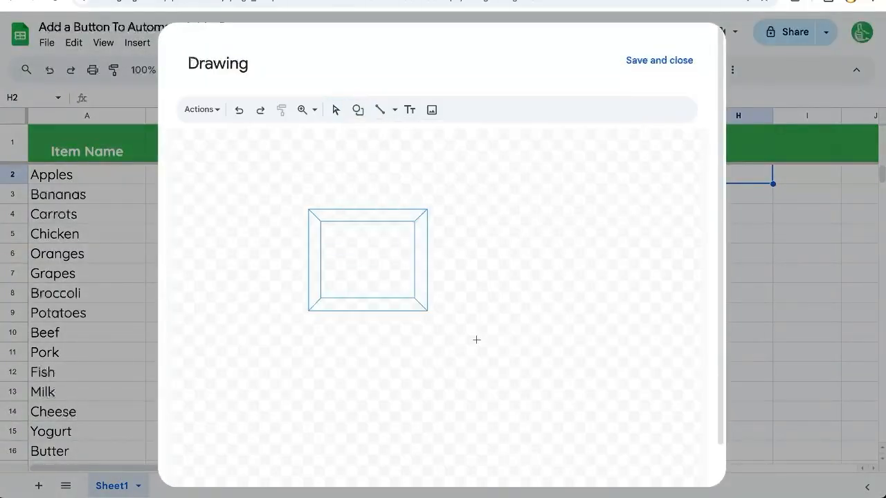
text(Vegetable)
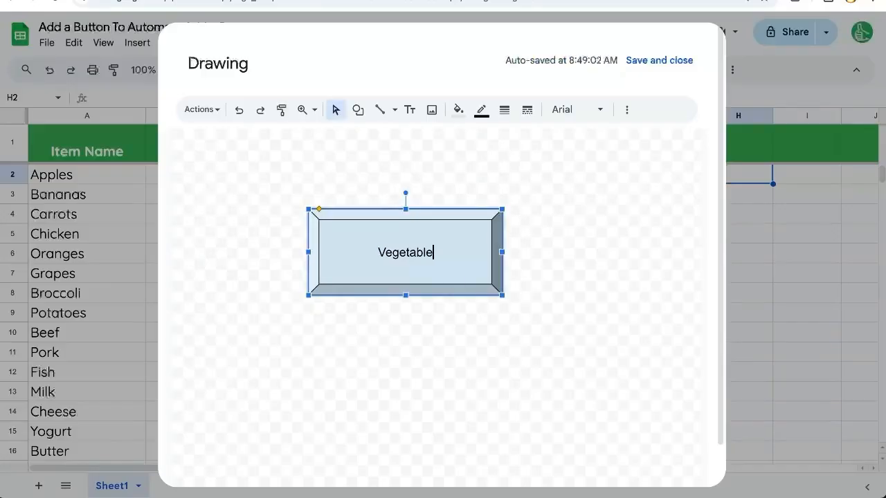
drag(502, 294, 416, 294)
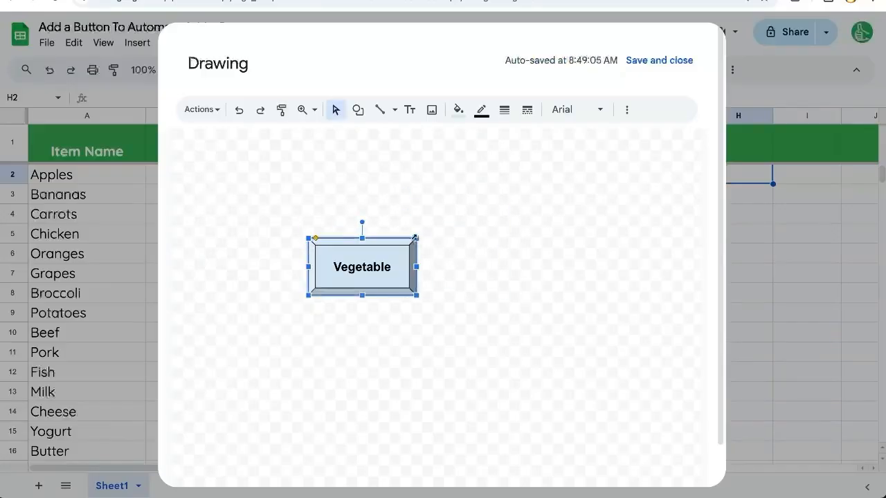
click(457, 109)
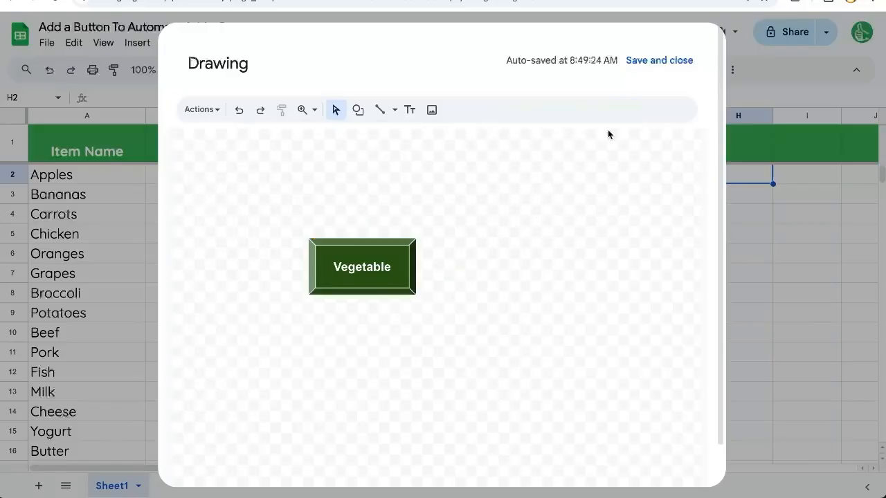
click(658, 60)
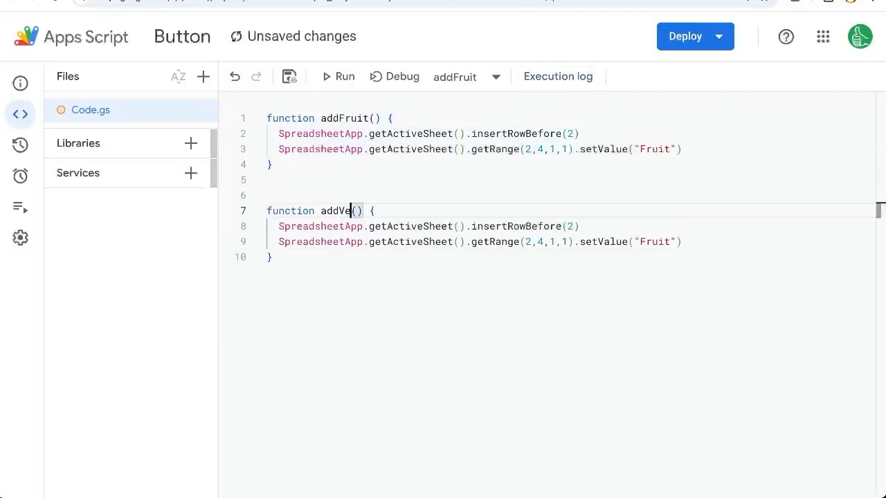
Step: Rename the copied addFruit function to addVegetable
text(getable)
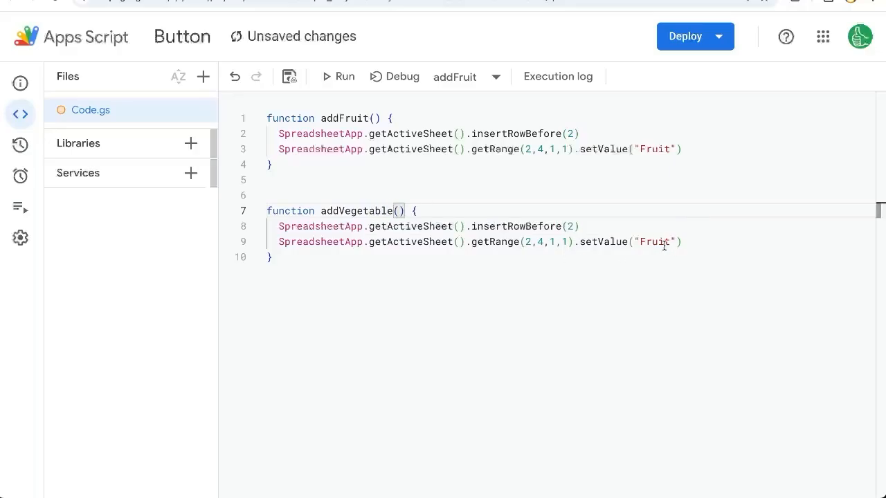
text(Vege)
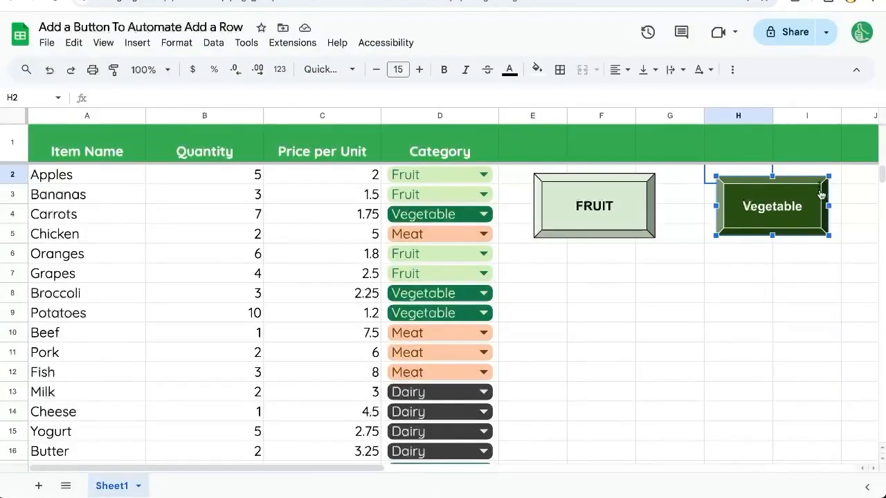
Step: Assign the addVegetable script to the Vegetable drawing, then select the drawing
right_click(772, 206)
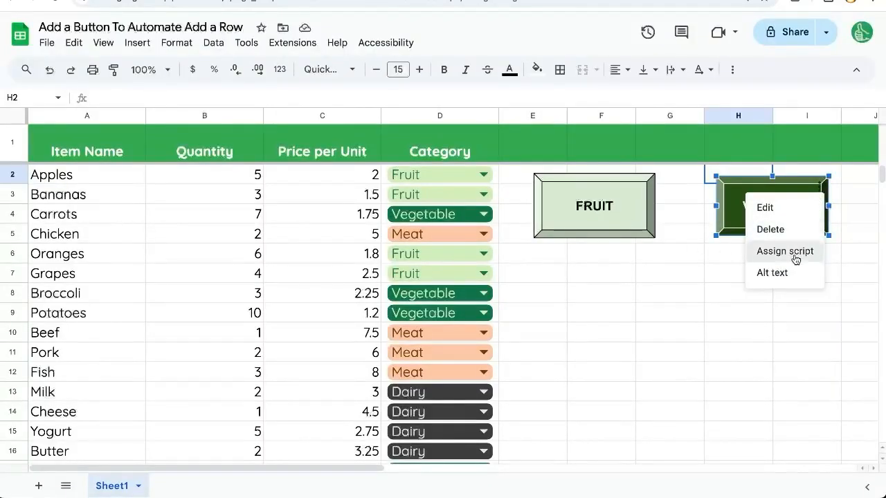
click(784, 250)
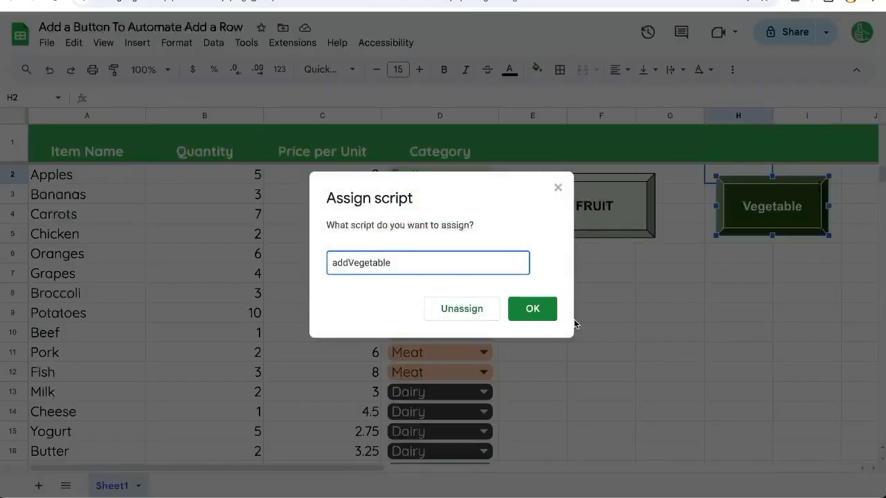
click(532, 308)
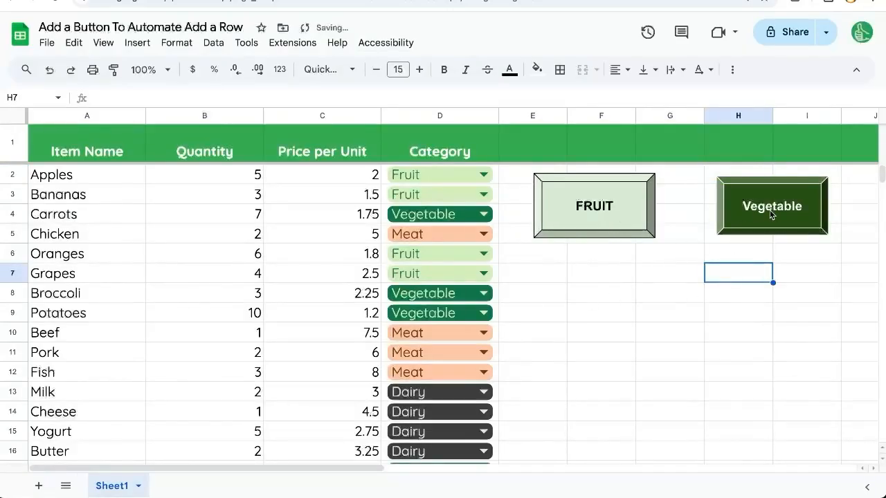
click(772, 206)
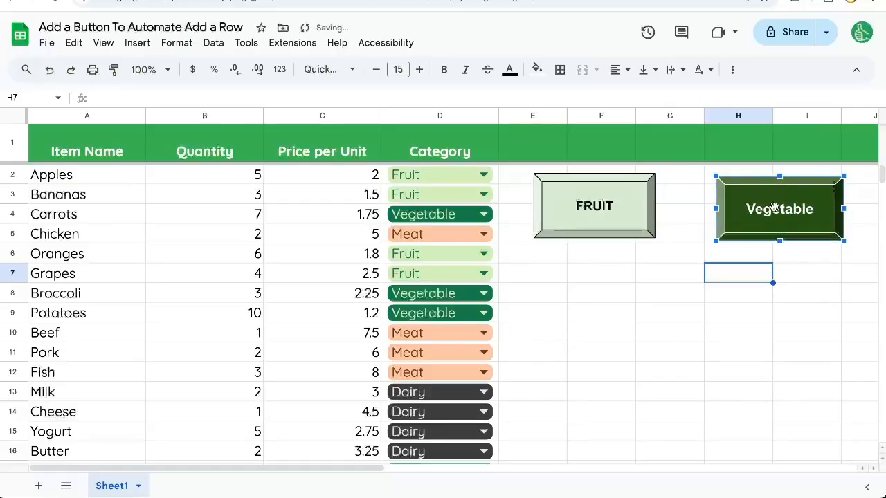
Step: Test the Vegetable button beside FRUIT by running its addVegetable script
click(779, 208)
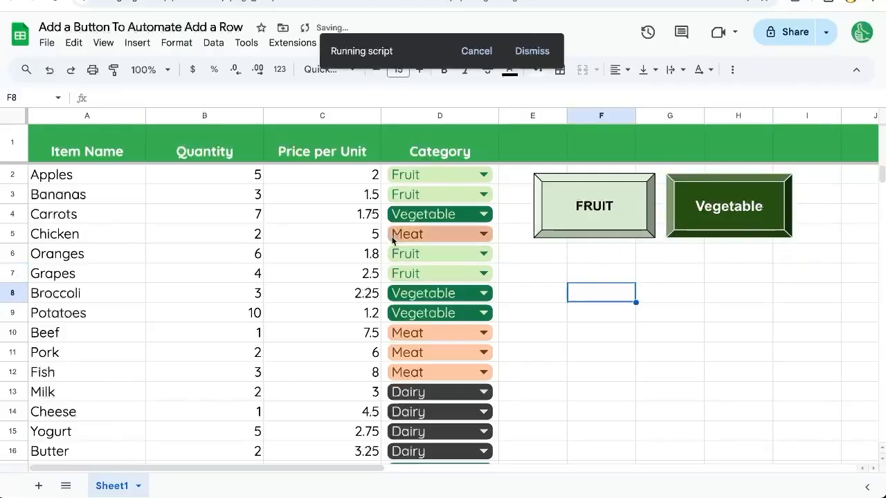